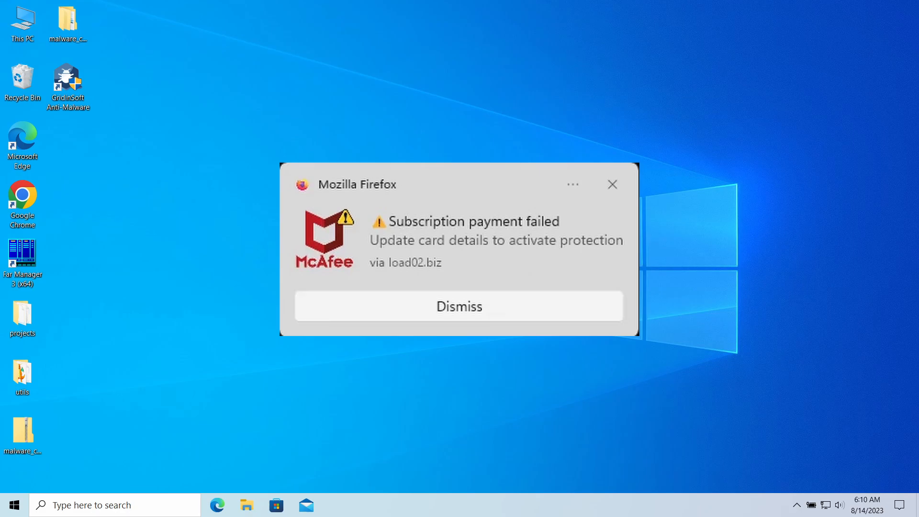
Dismiss the fake McAfee payment-failure notification on the desktop
left_click(460, 306)
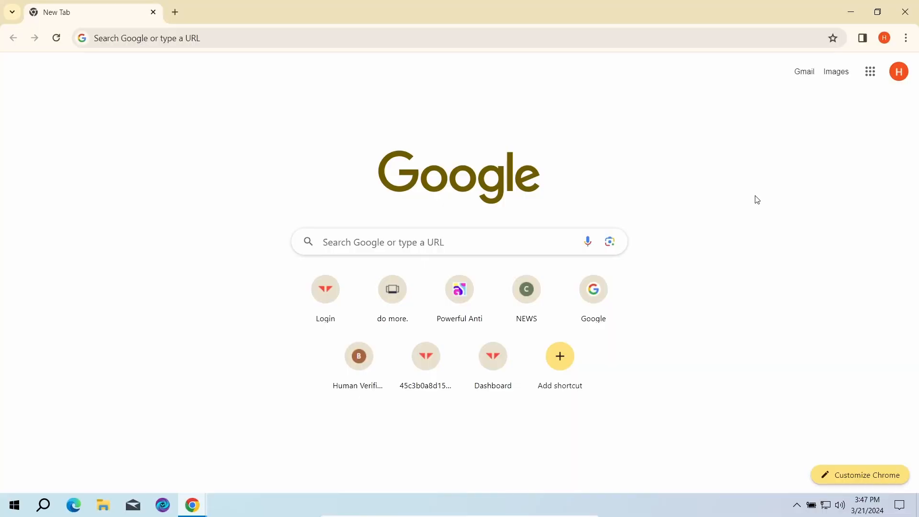
Go to Chrome Settings from the three-dot menu
left_click(906, 38)
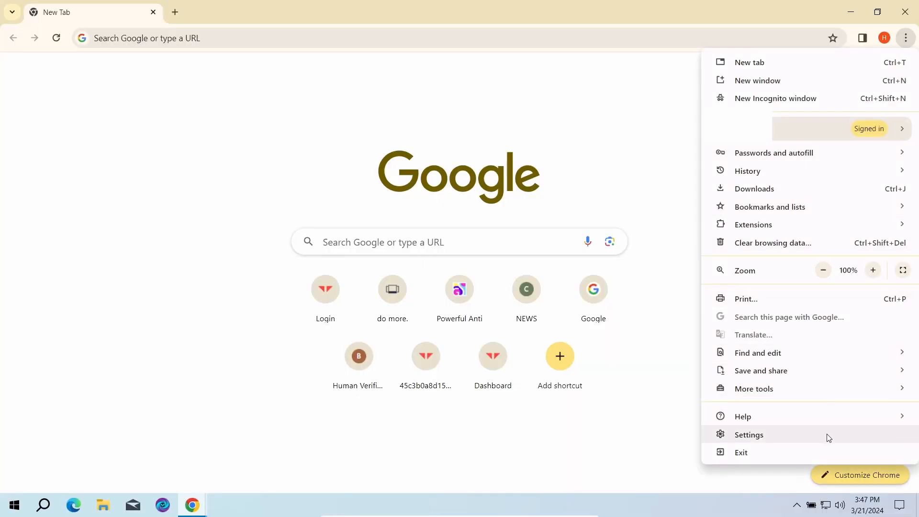
left_click(749, 436)
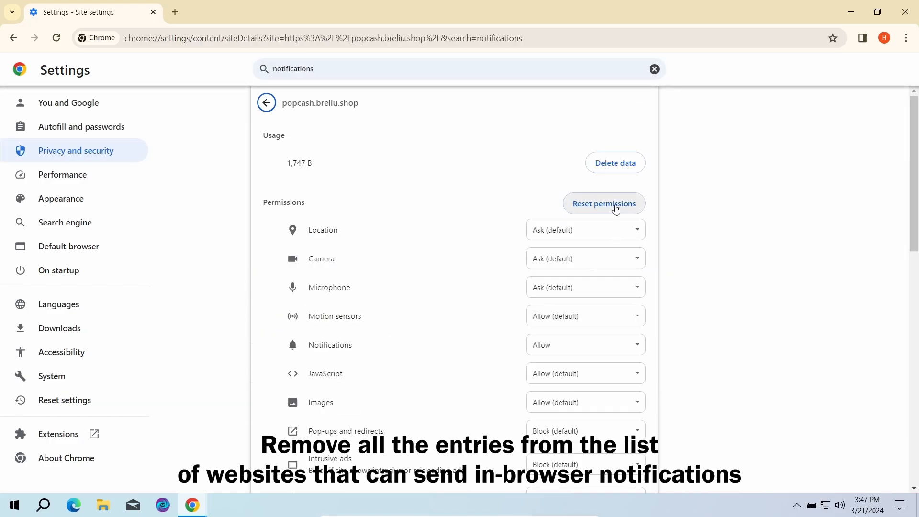
Reset permissions for popcash.breliu.shop and coderedir3d.com, confirming the Reset dialog
left_click(267, 103)
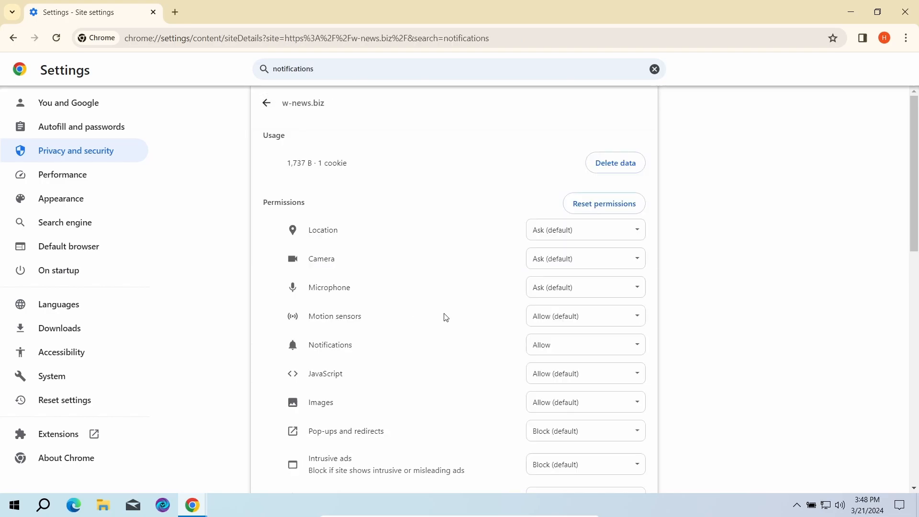
left_click(604, 203)
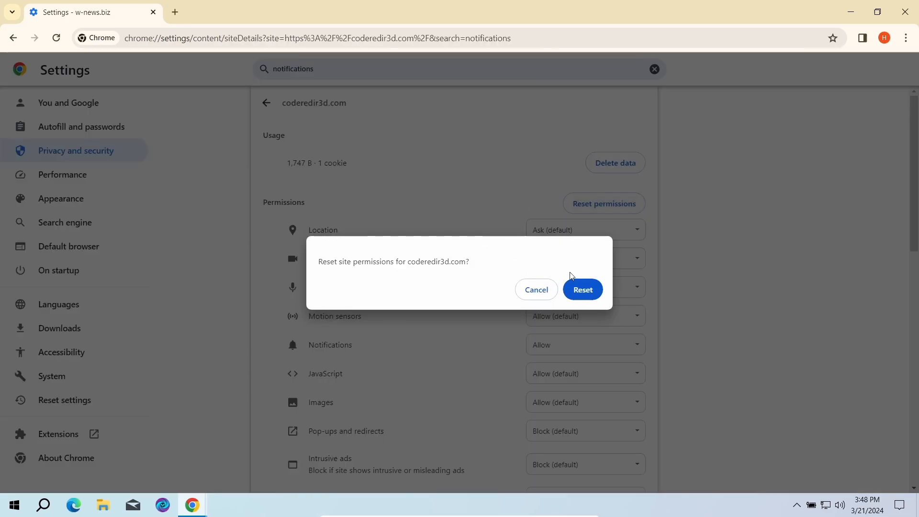
left_click(583, 290)
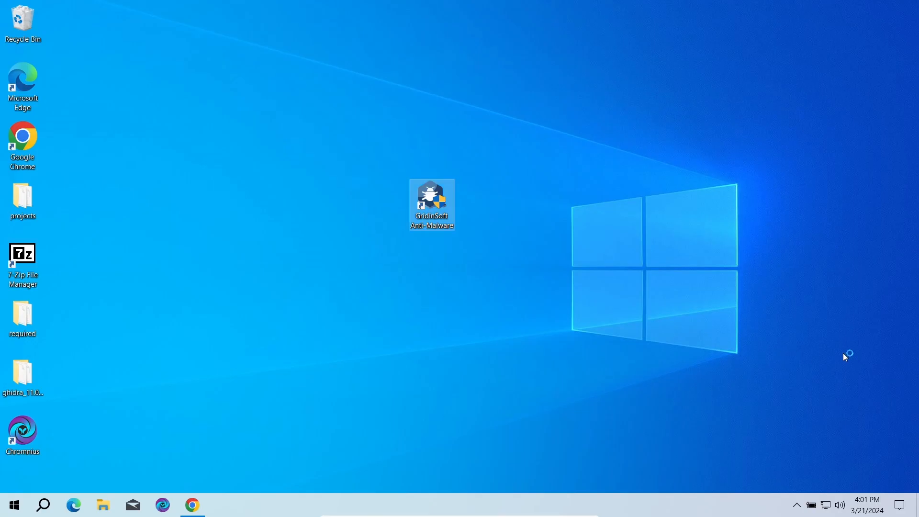
Launch GridinSoft Anti-Malware from its desktop shortcut
double_click(431, 203)
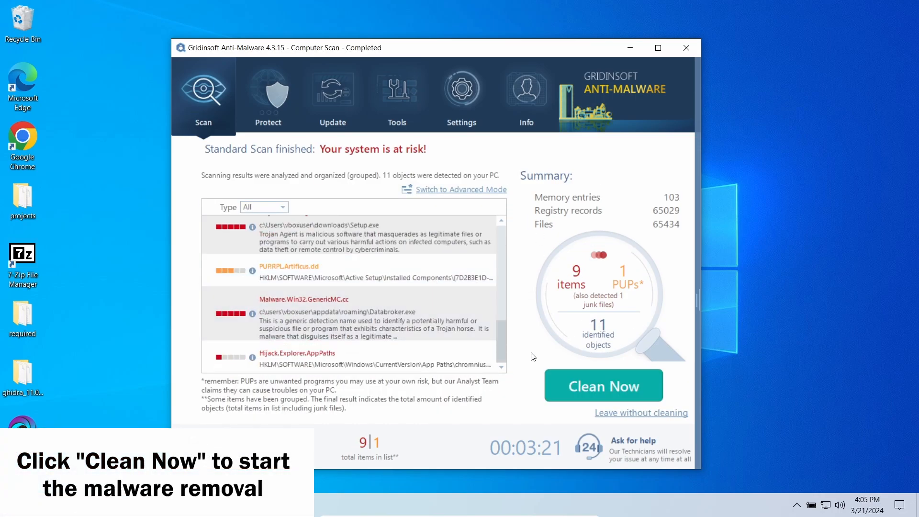
Clean the 11 detected objects, close the summary, and postpone the restart
left_click(604, 386)
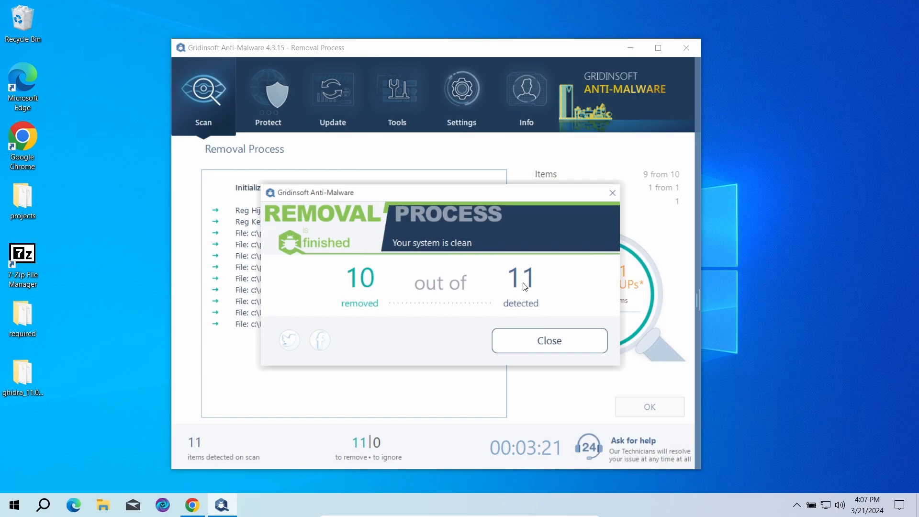
left_click(549, 340)
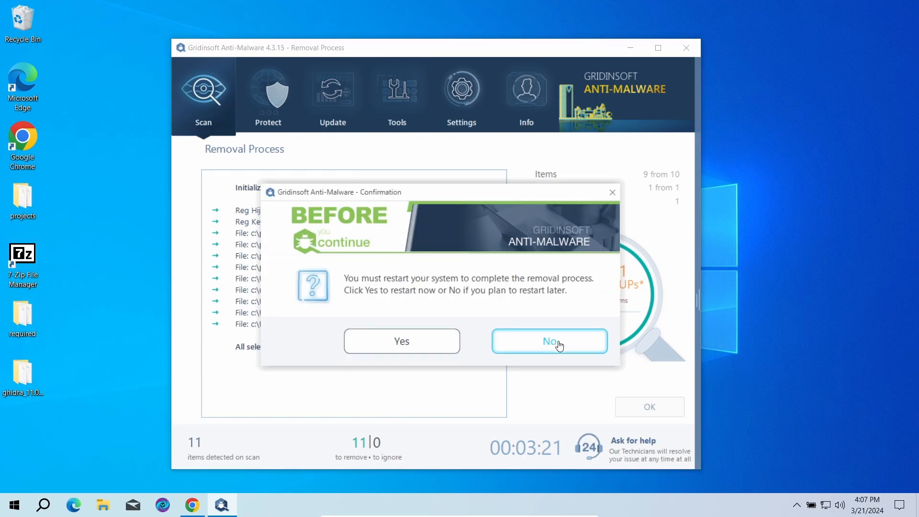
left_click(549, 342)
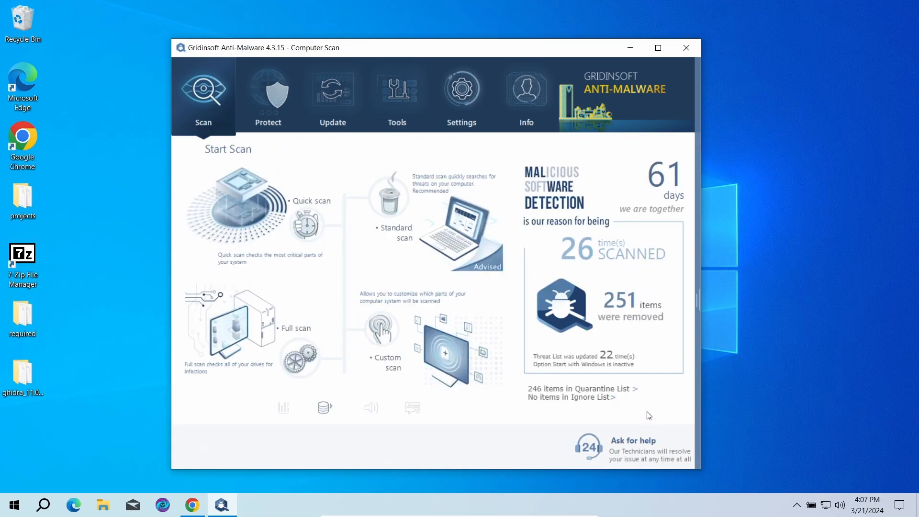